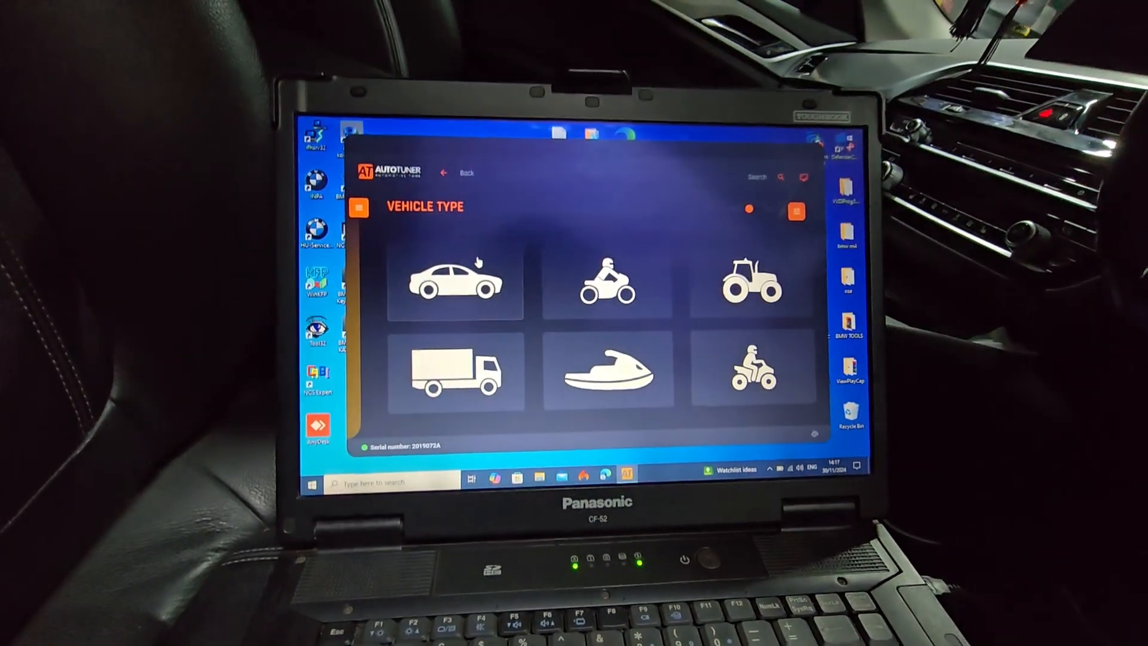
Step: Choose Car as the vehicle type and BMW as the brand
click(454, 282)
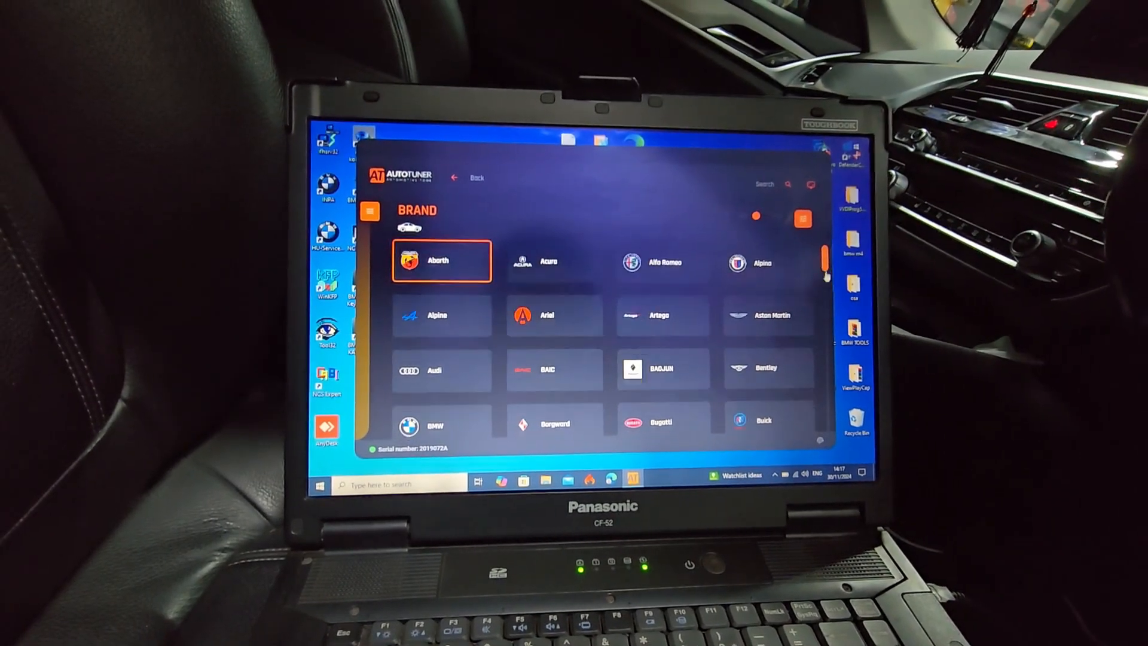
scroll(down, 3)
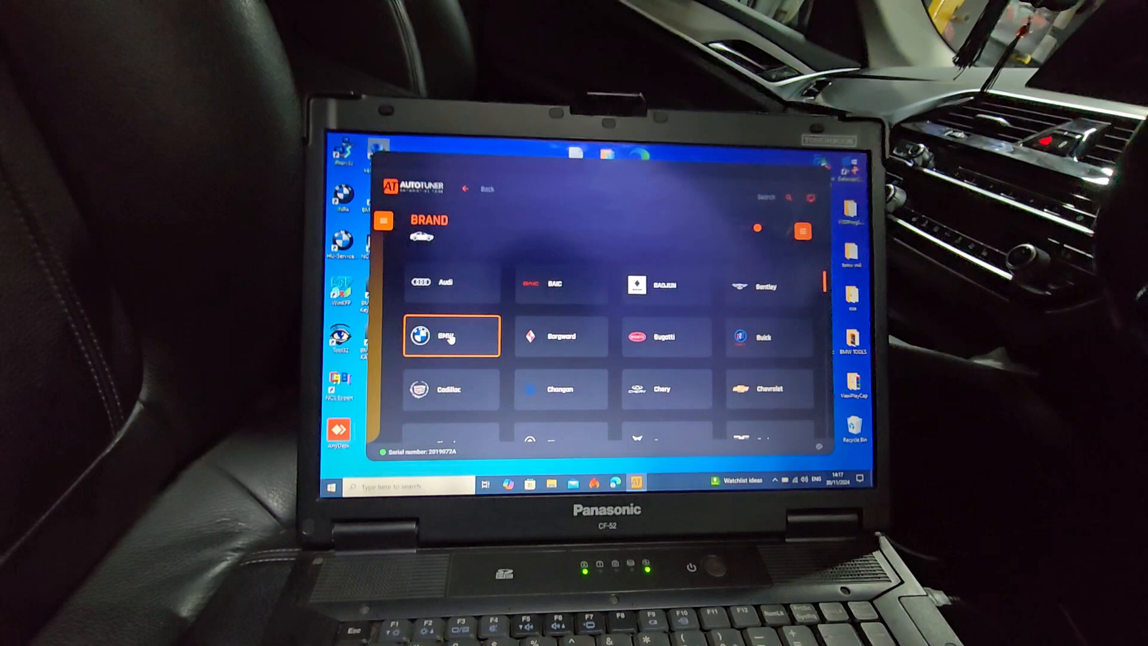
click(450, 336)
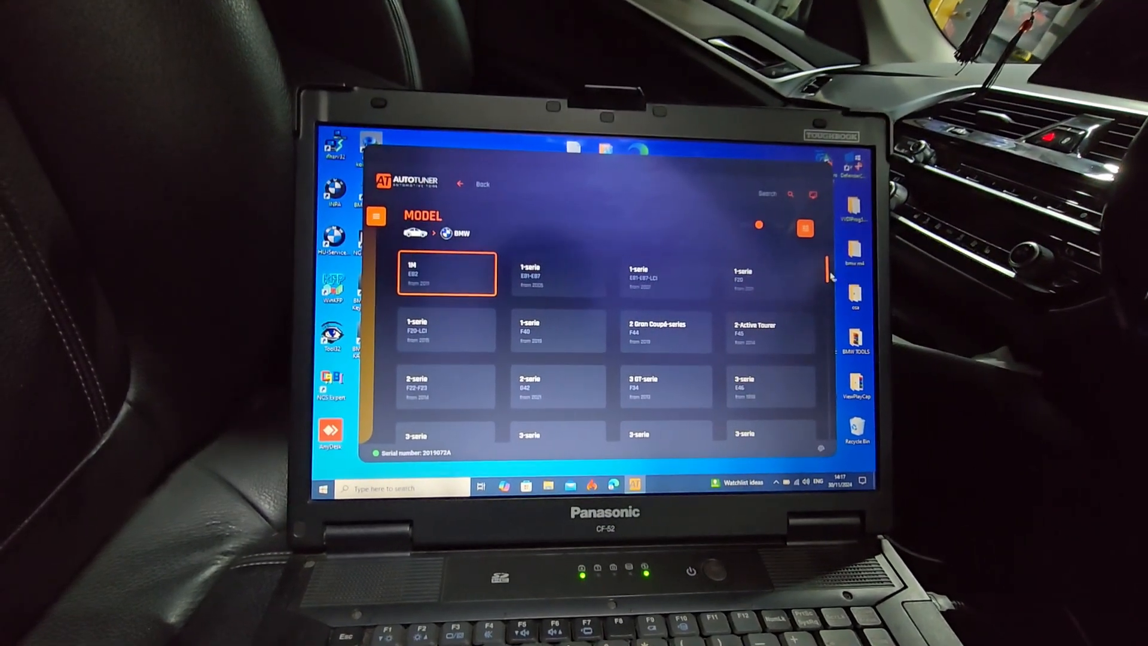
Step: Select the 5-serie (G30-G31-G32) model from the BMW model list
scroll(down, 3)
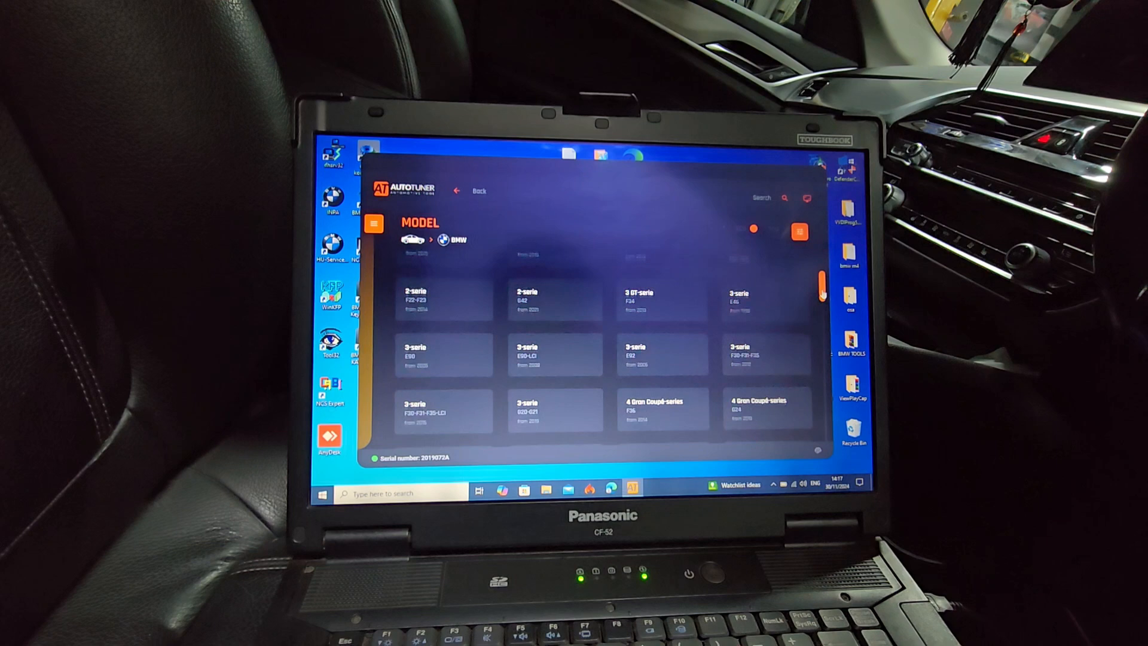
scroll(down, 3)
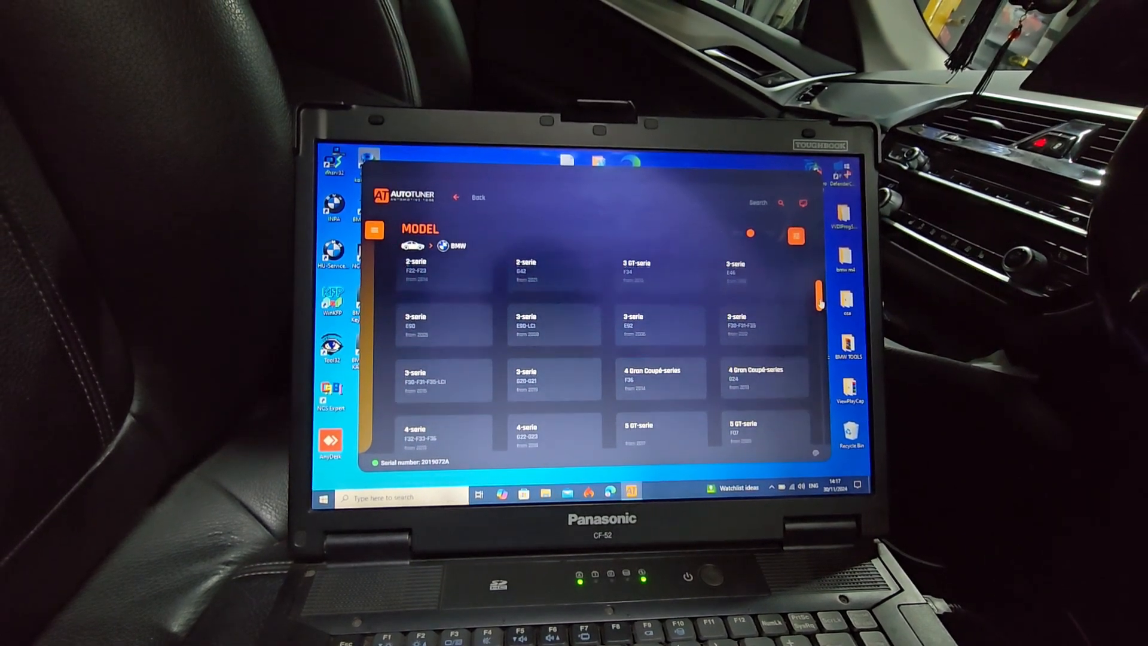
scroll(down, 3)
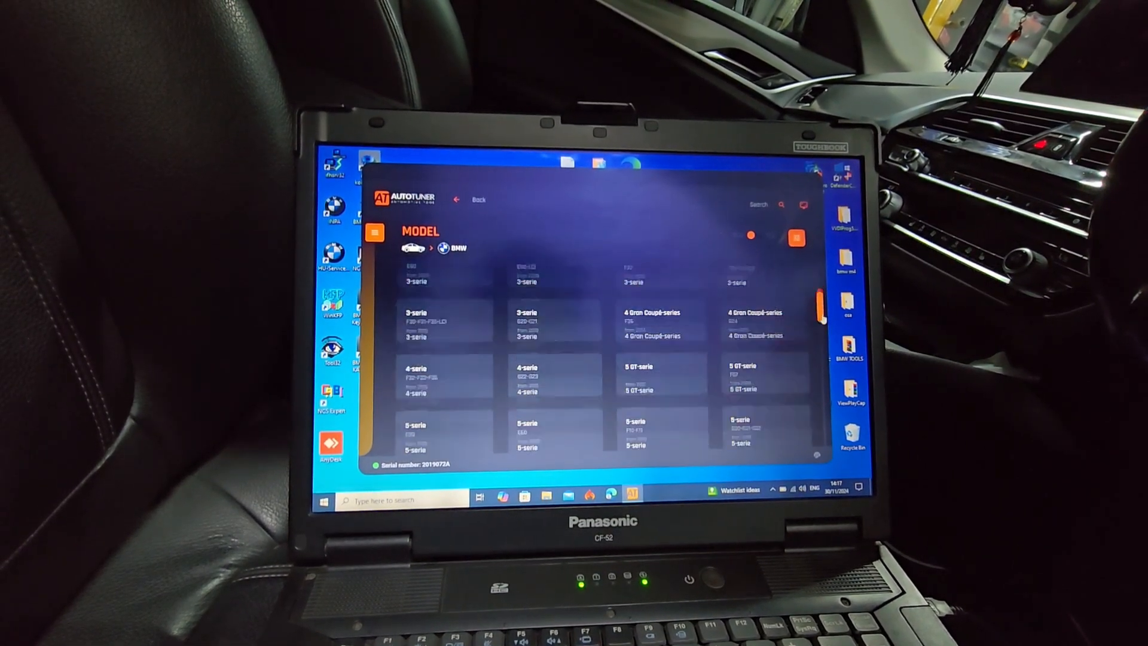
scroll(down, 3)
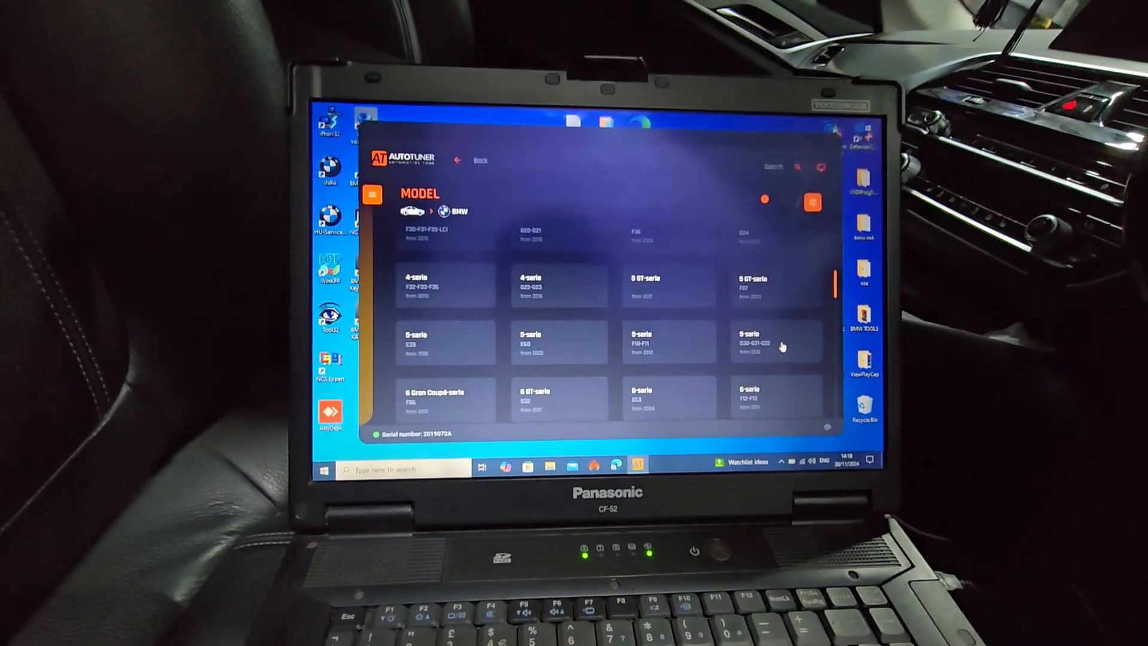
click(778, 344)
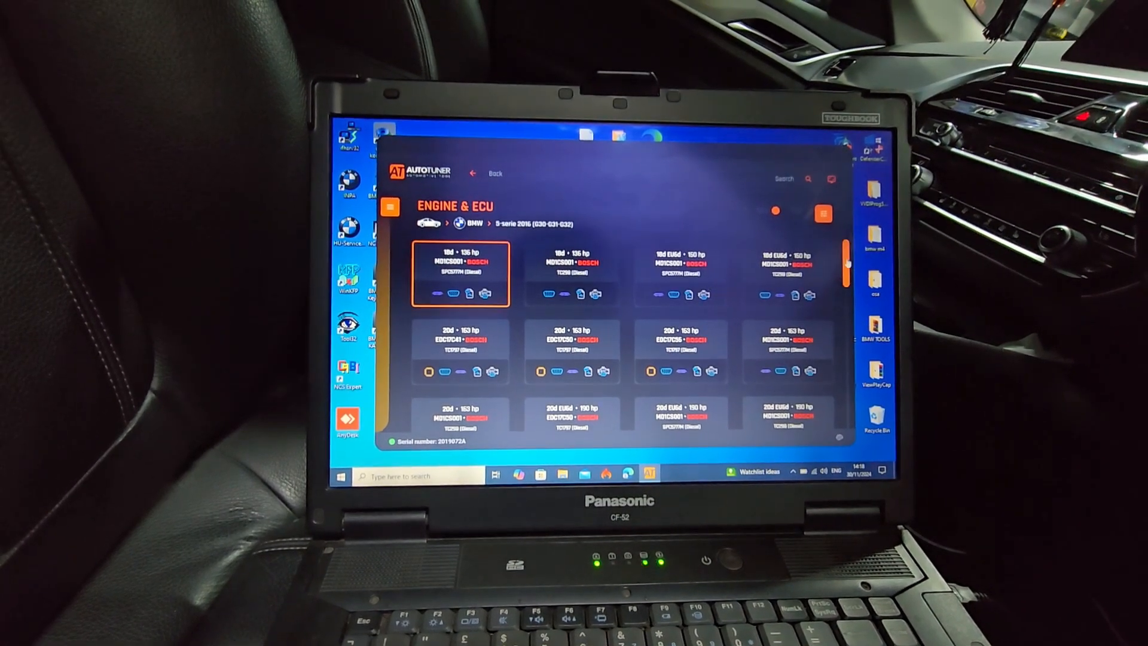
Step: Select the 20d EU6d 190 hp Bosch EDC17C50 engine with OBD ECU programming
scroll(down, 3)
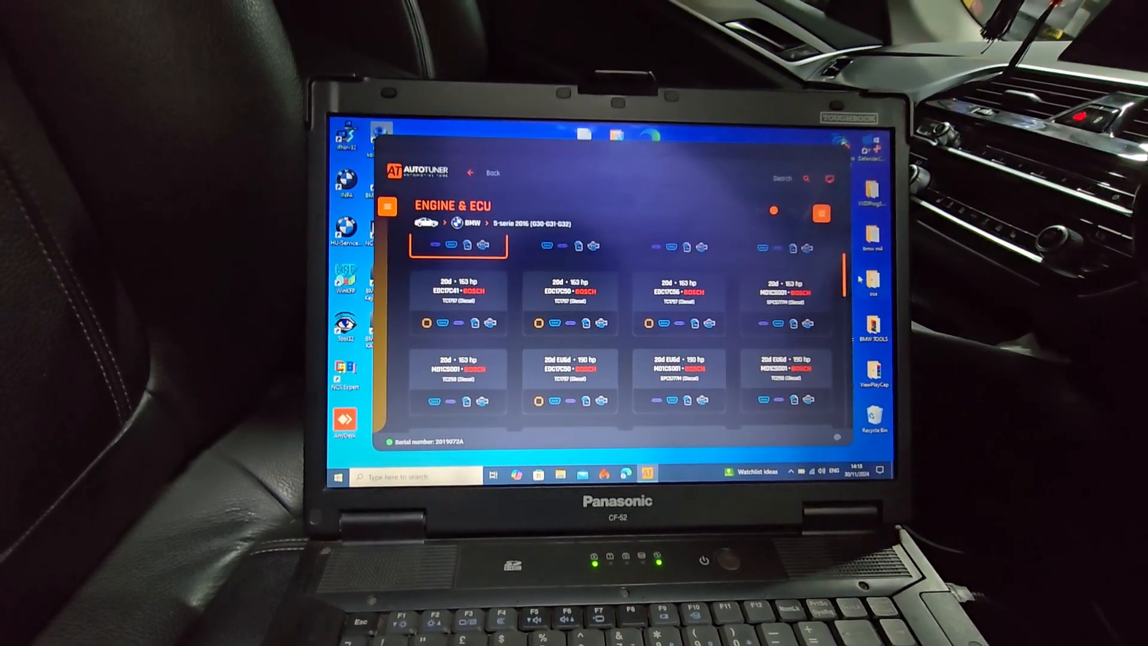
scroll(down, 3)
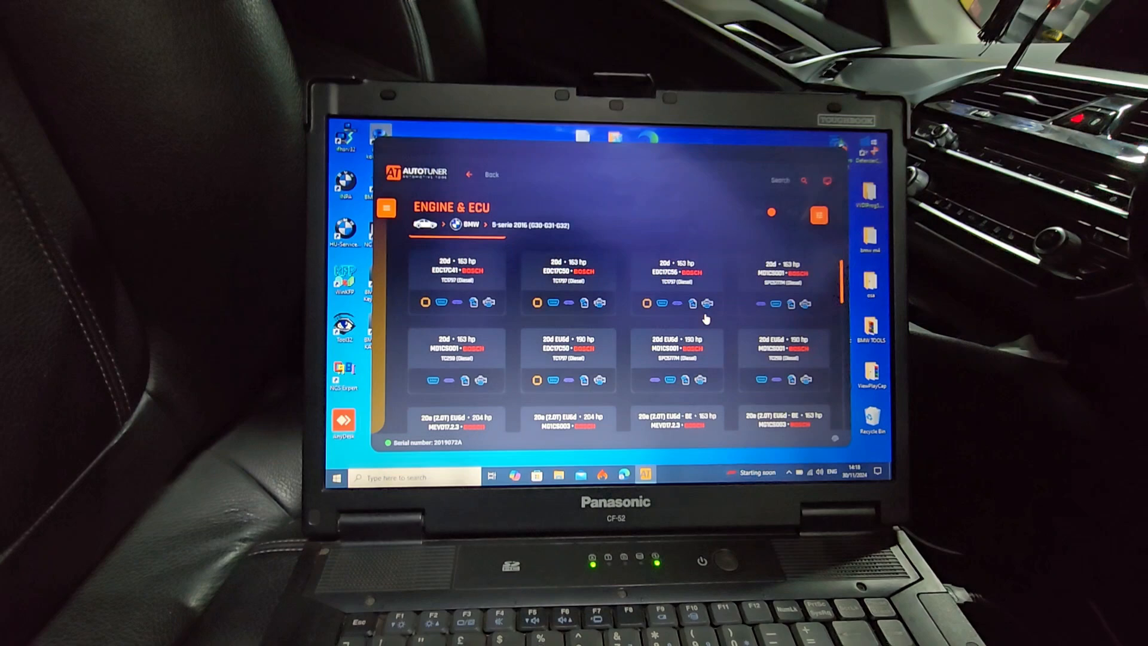
mouse_move(559, 357)
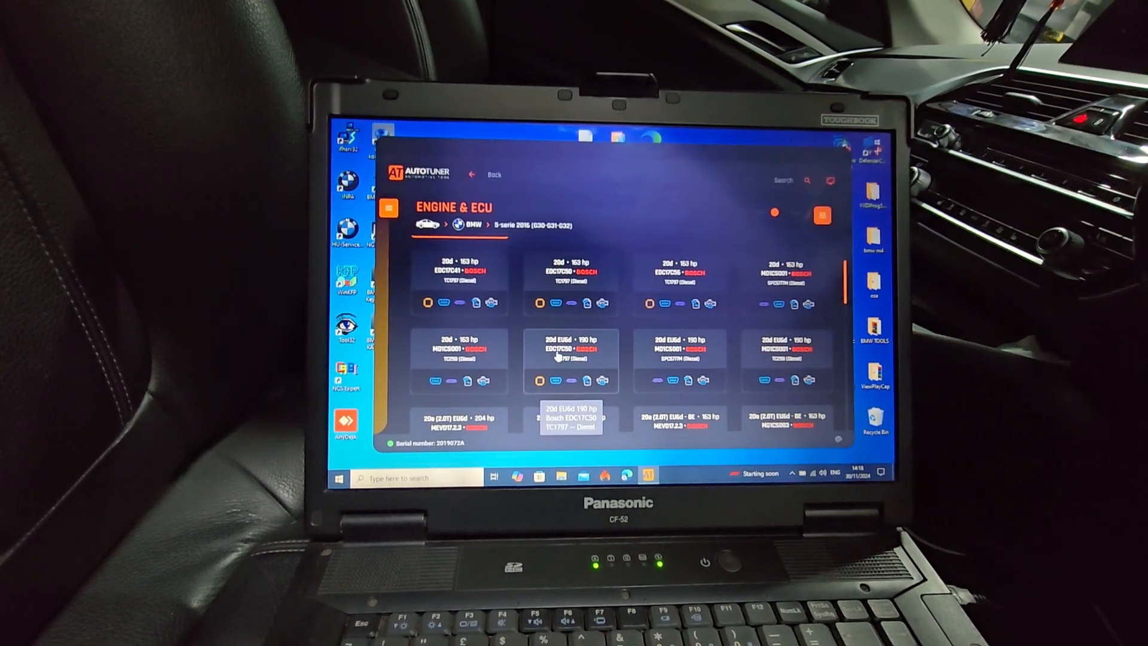
click(570, 360)
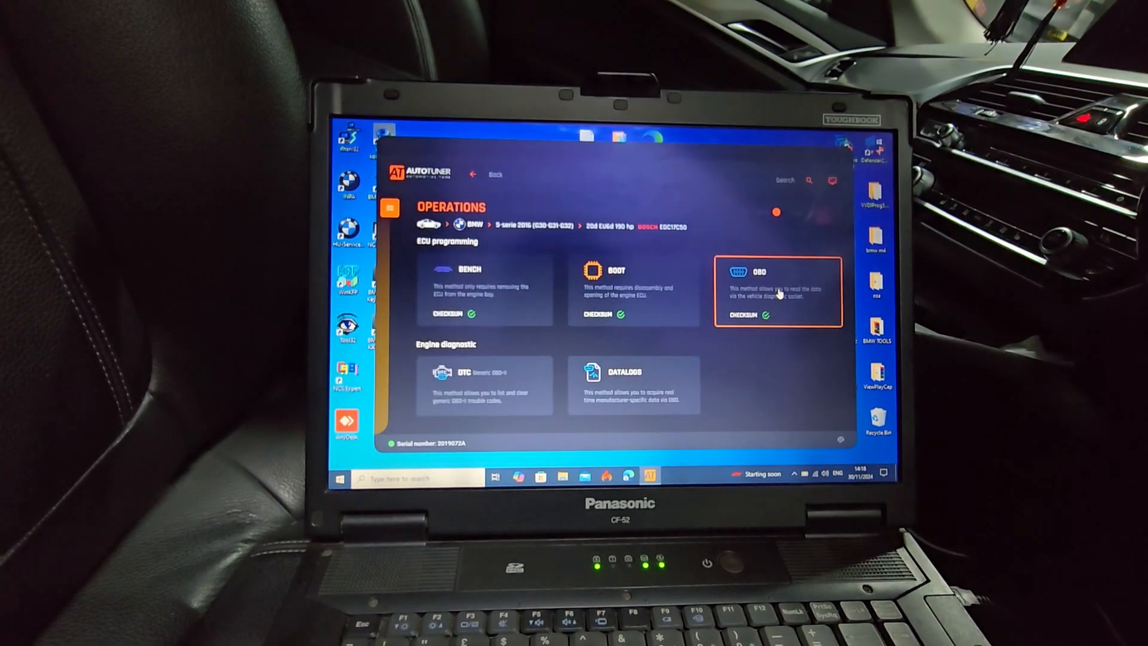
click(777, 292)
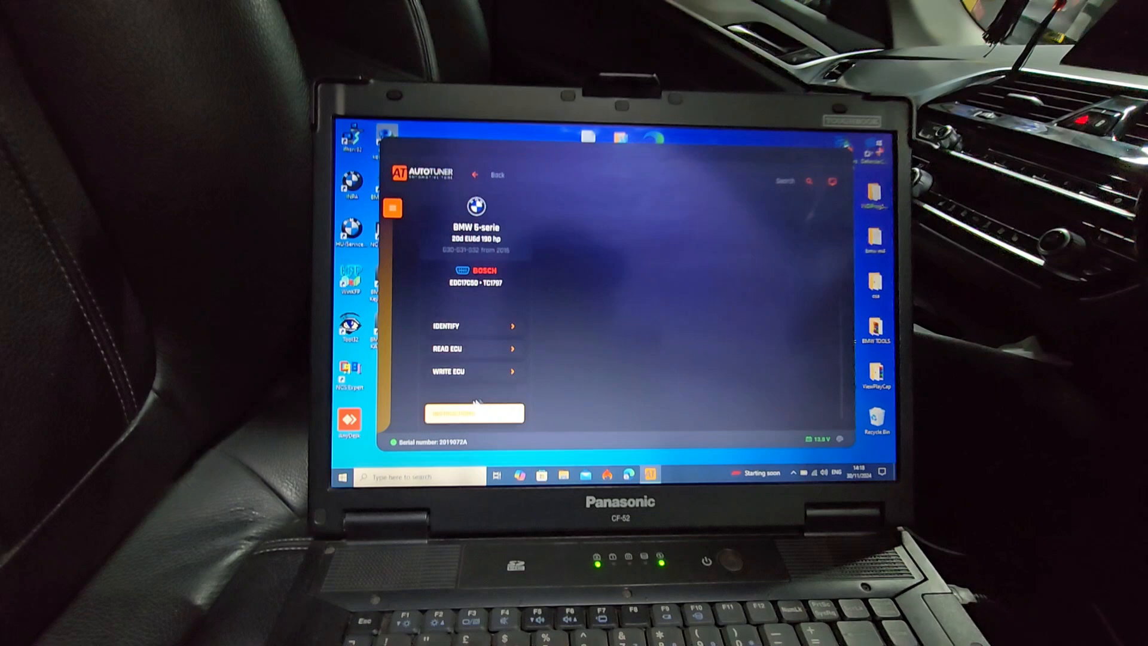
click(473, 414)
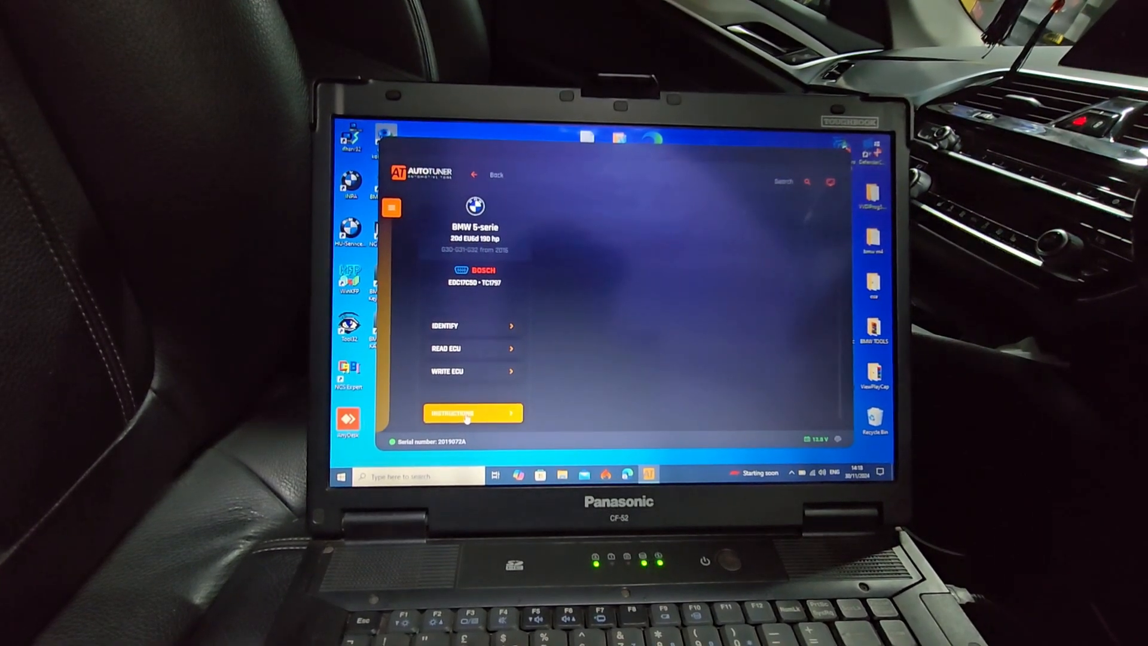
click(472, 414)
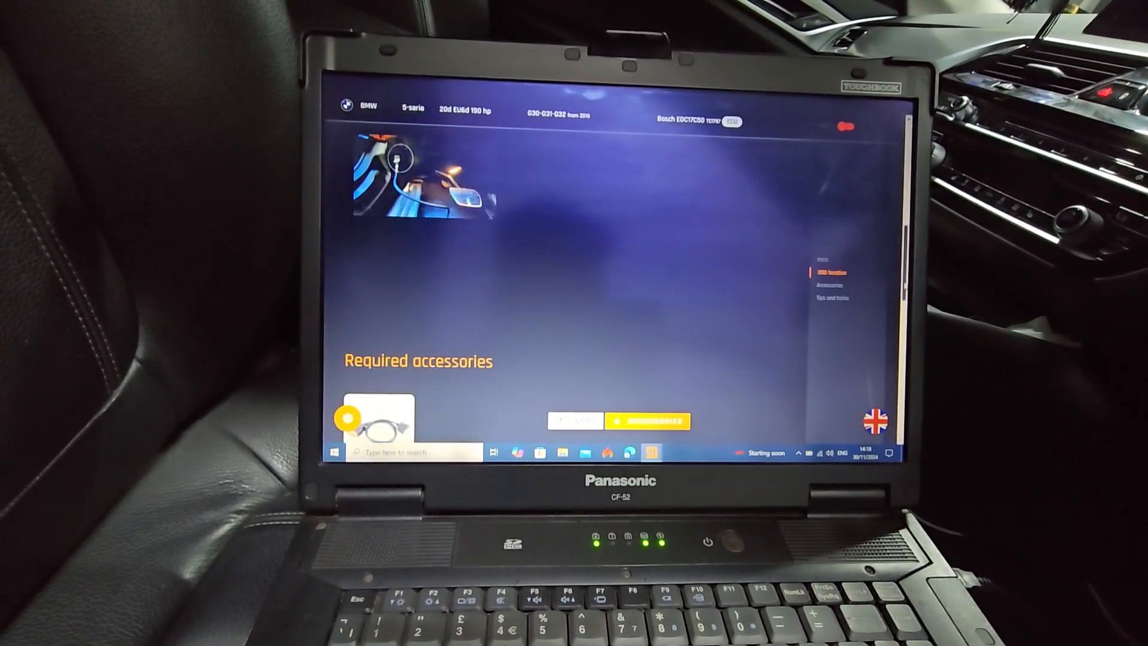
scroll(down, 3)
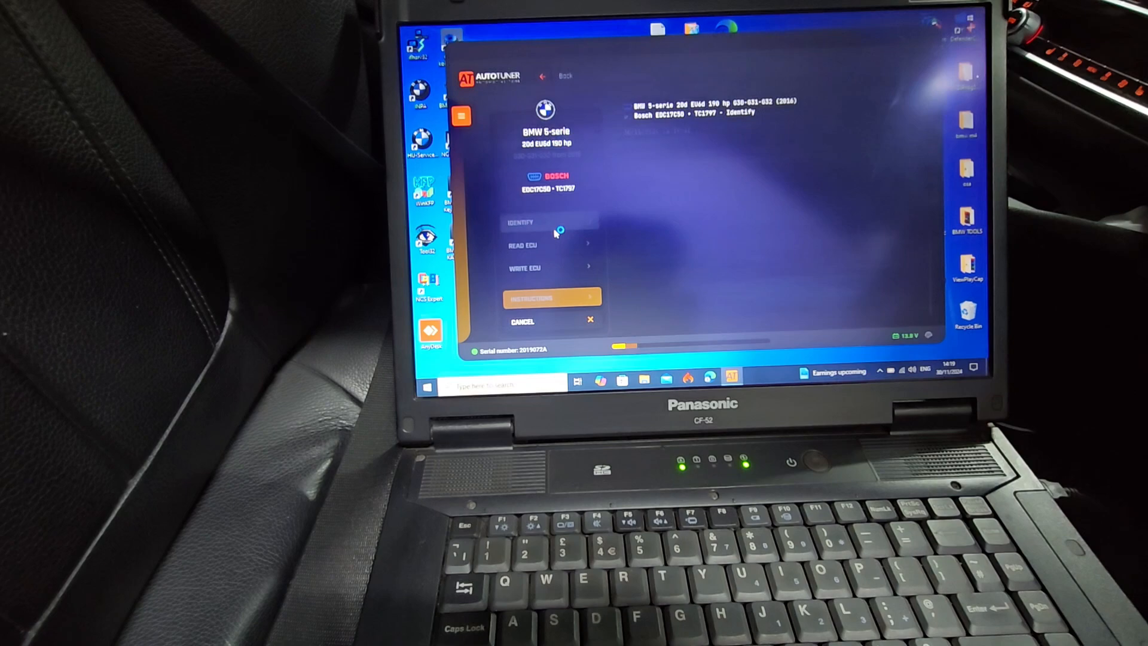
Step: Identify the ECU over OBD, detecting an OBD-protected MD1CS001, then attempt Read ECU
click(519, 222)
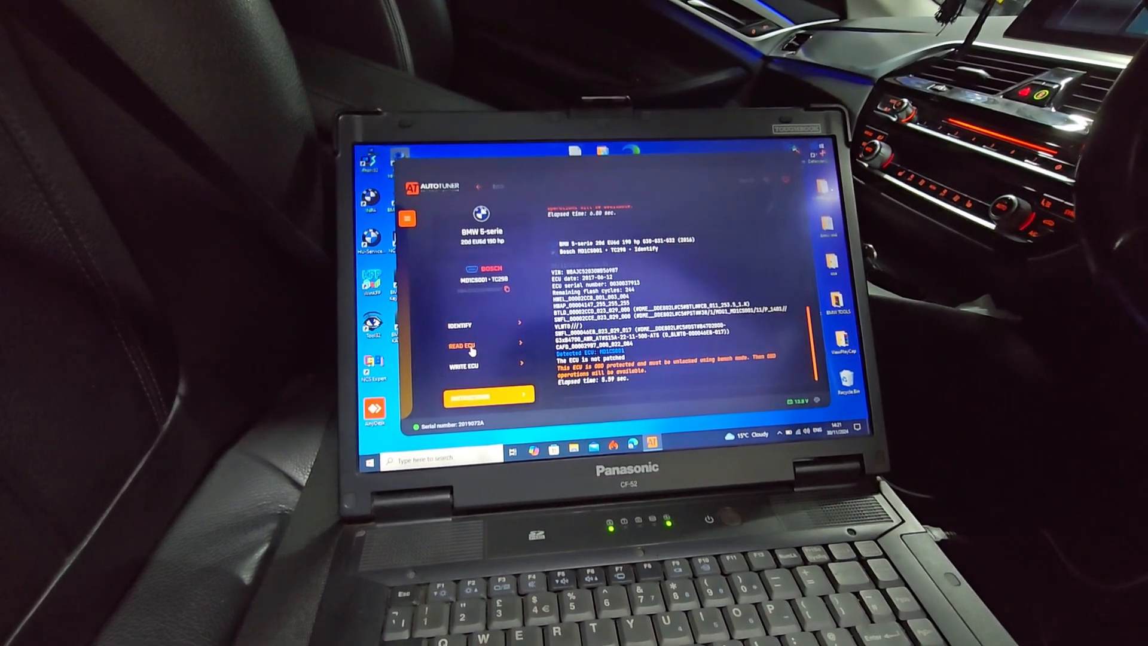
click(463, 345)
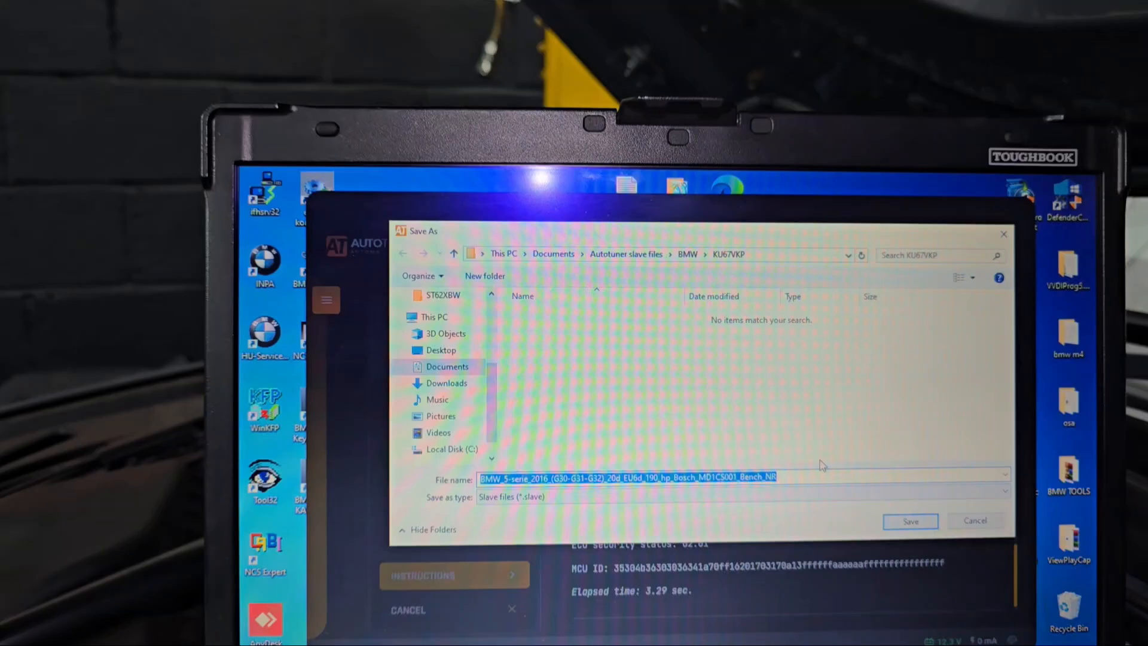
Step: Save the MD1CS001 bench read under the suggested .slave file name
click(910, 520)
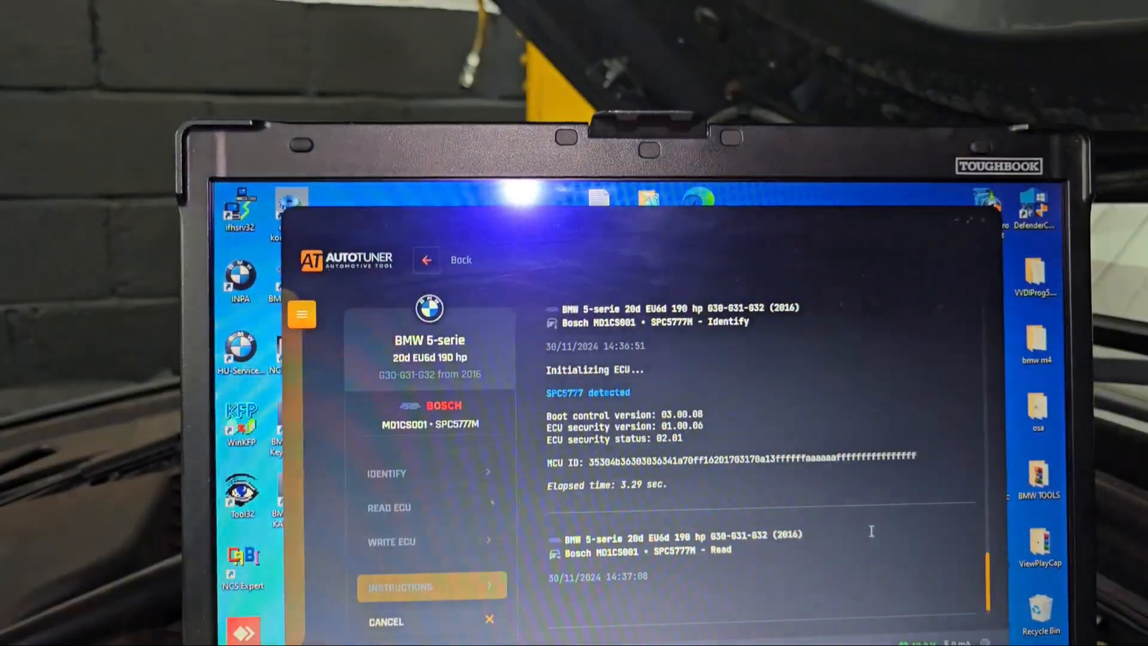